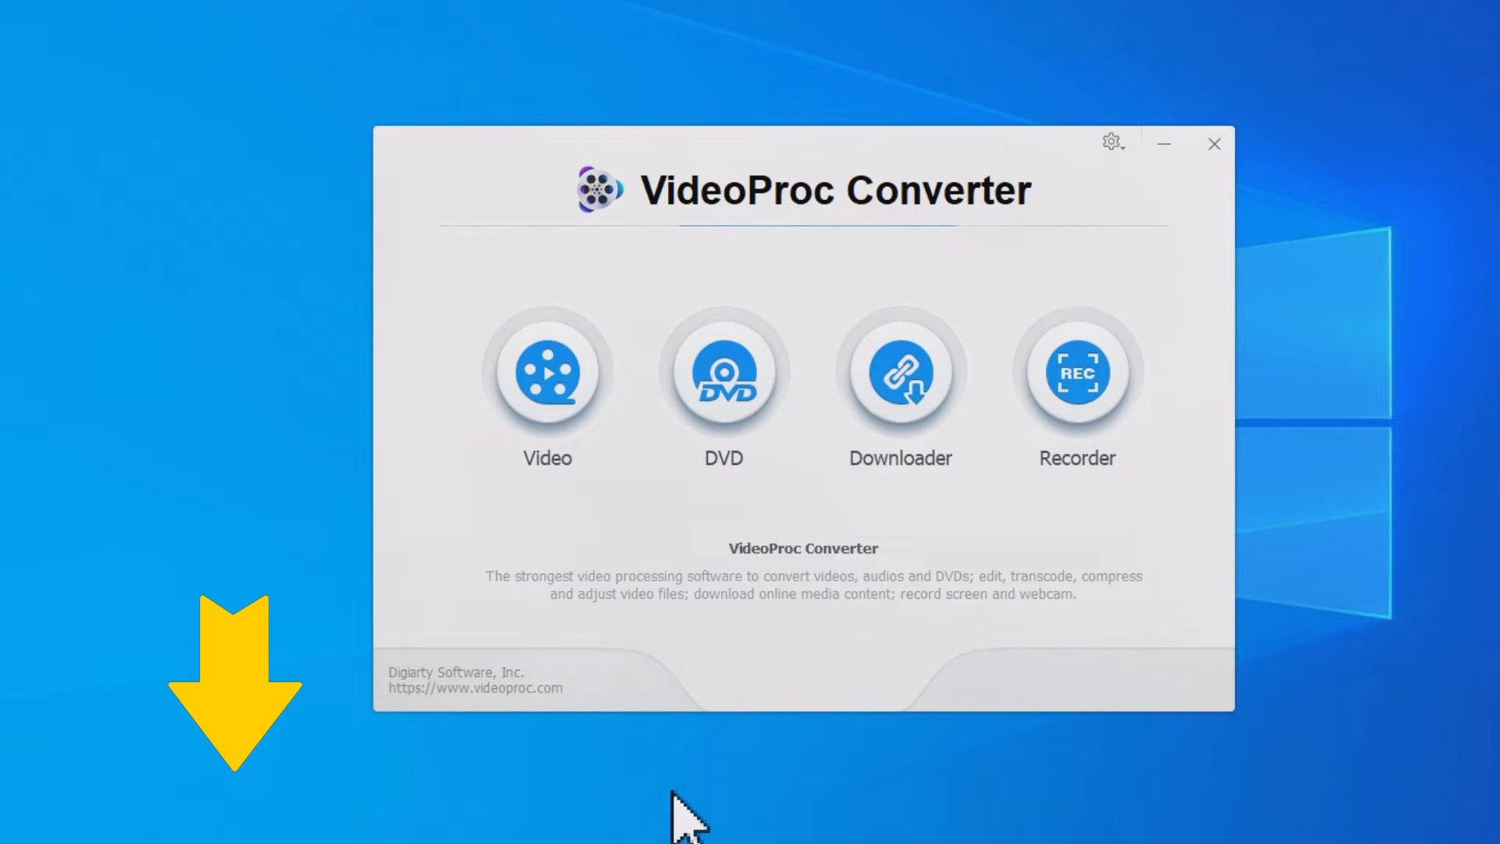
- Close the launcher, relaunch VideoProc Converter from its desktop icon, and enter the Video module
{"action": "left_click", "coordinate": [1214, 144]}
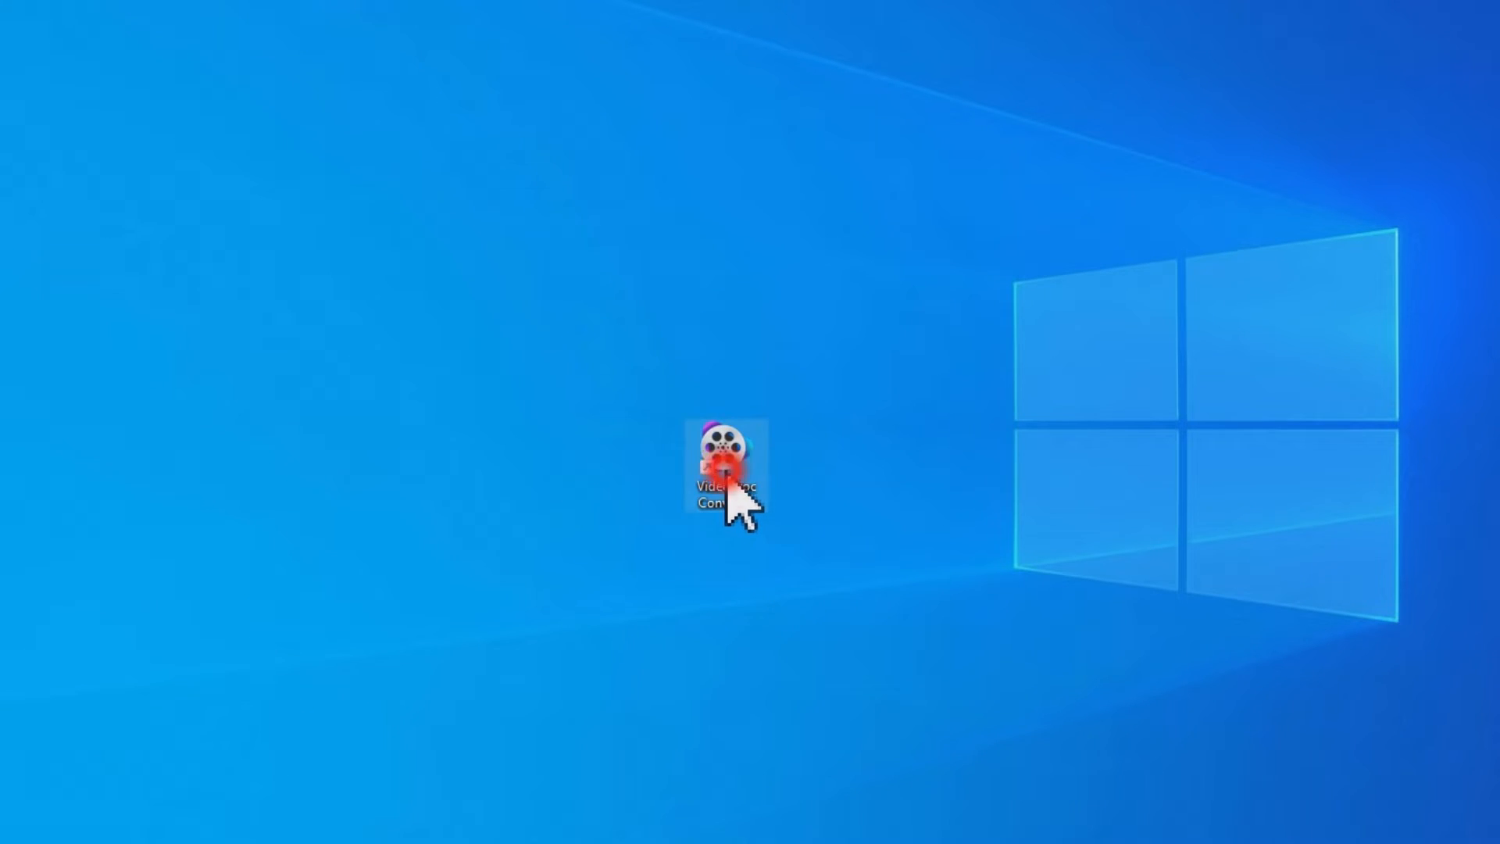
{"action": "double_click", "coordinate": [720, 450]}
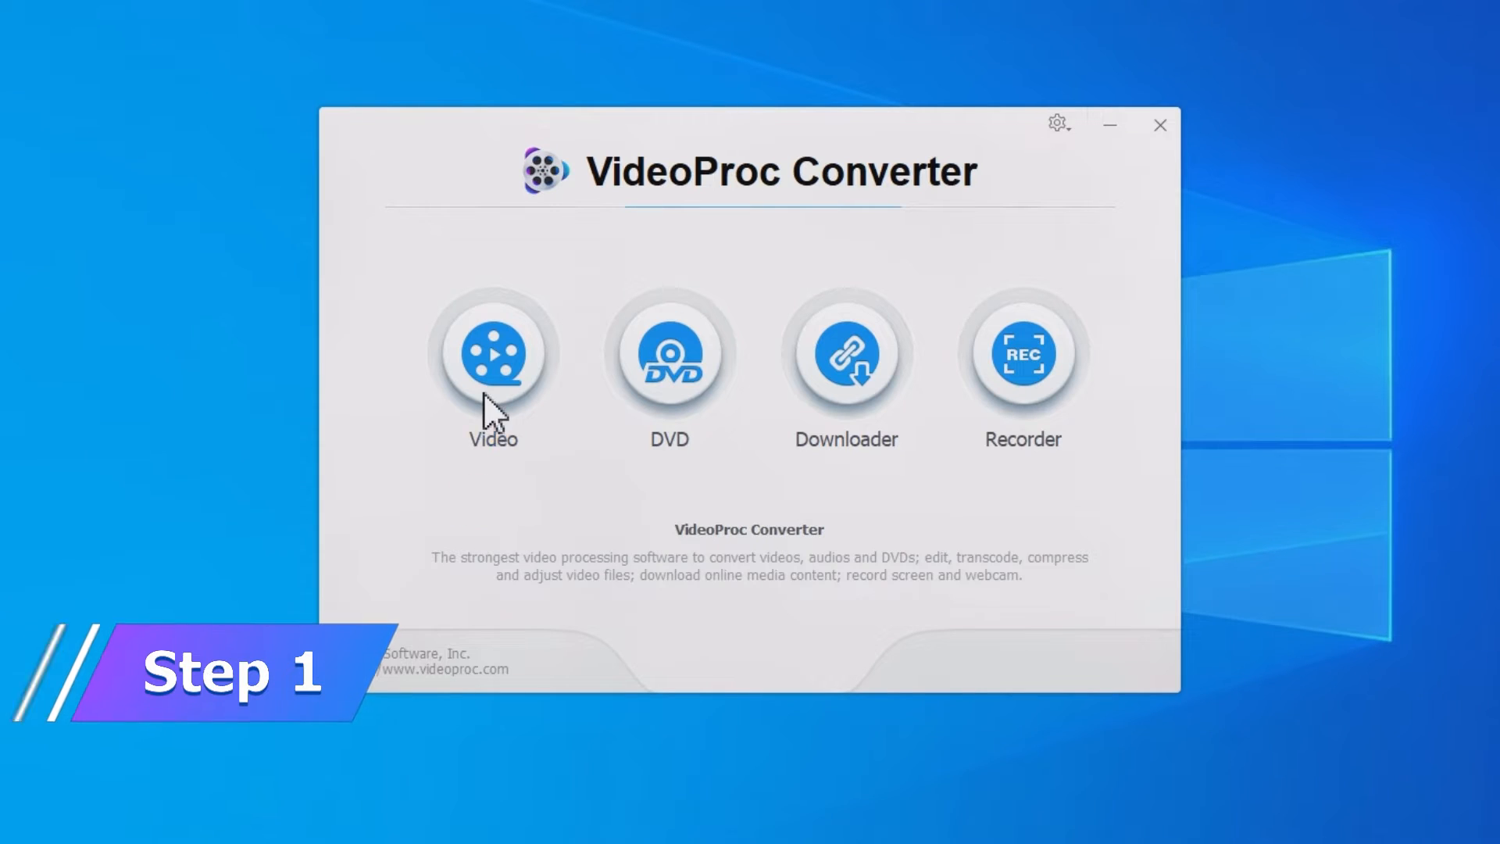
{"action": "left_click", "coordinate": [491, 359]}
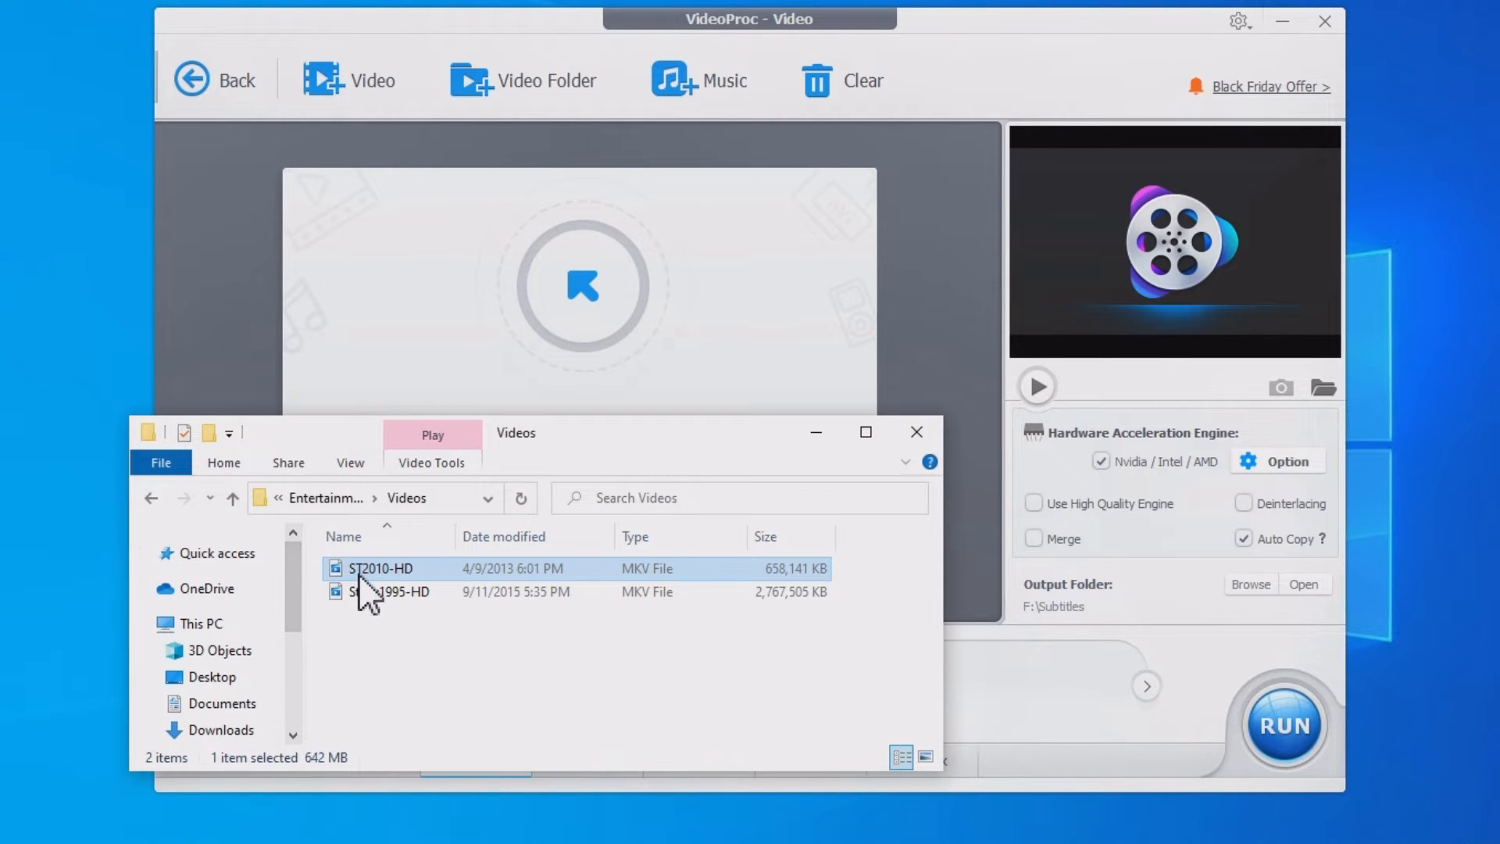
- Import ST2010-HD.mkv and review its list of subtitle tracks
{"action": "double_click", "coordinate": [378, 568]}
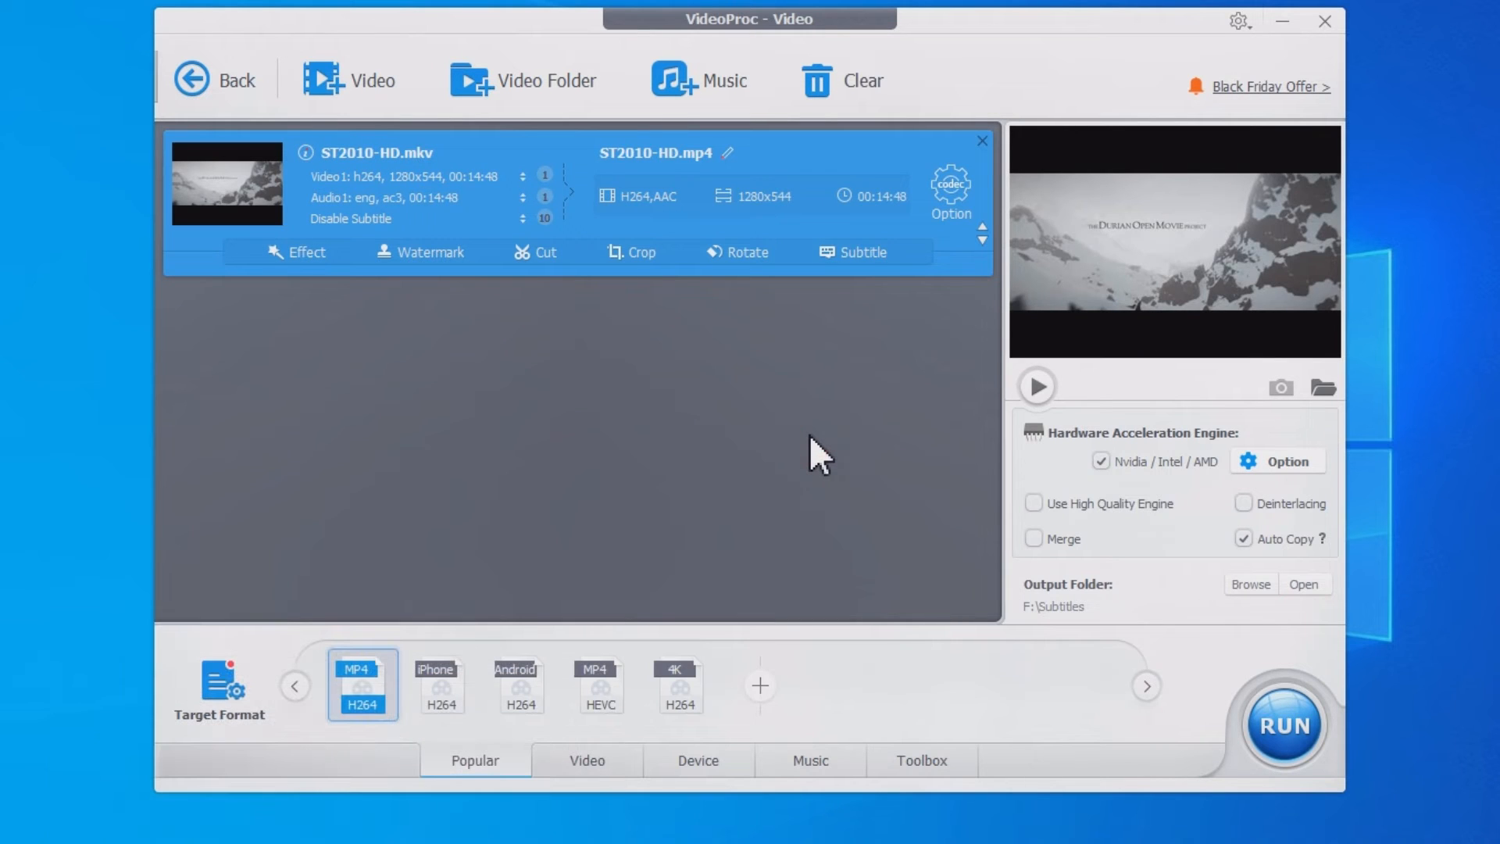
{"action": "left_click", "coordinate": [350, 218]}
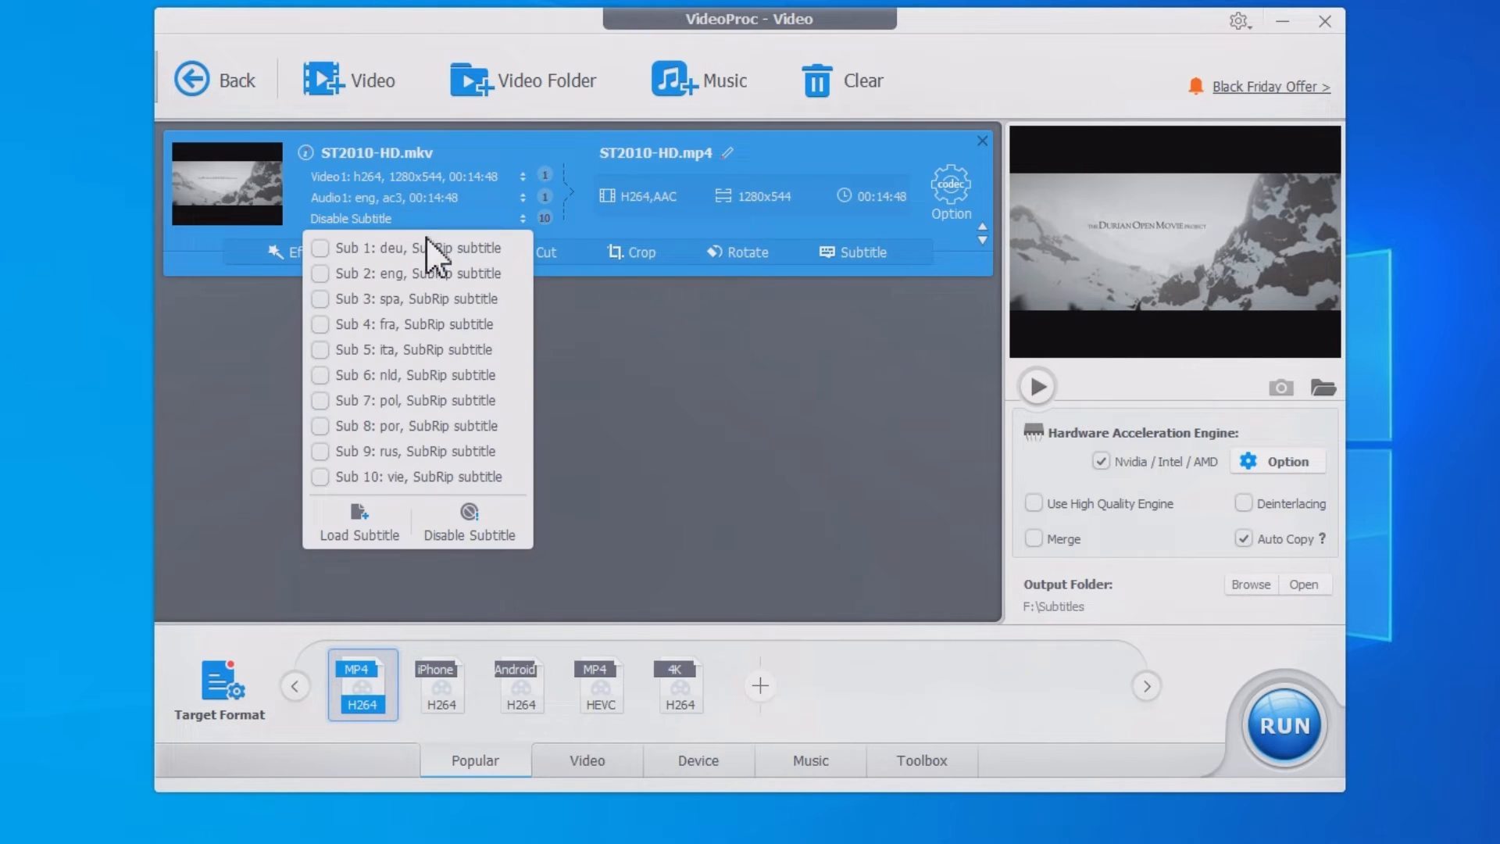
{"action": "mouse_move", "coordinate": [644, 507]}
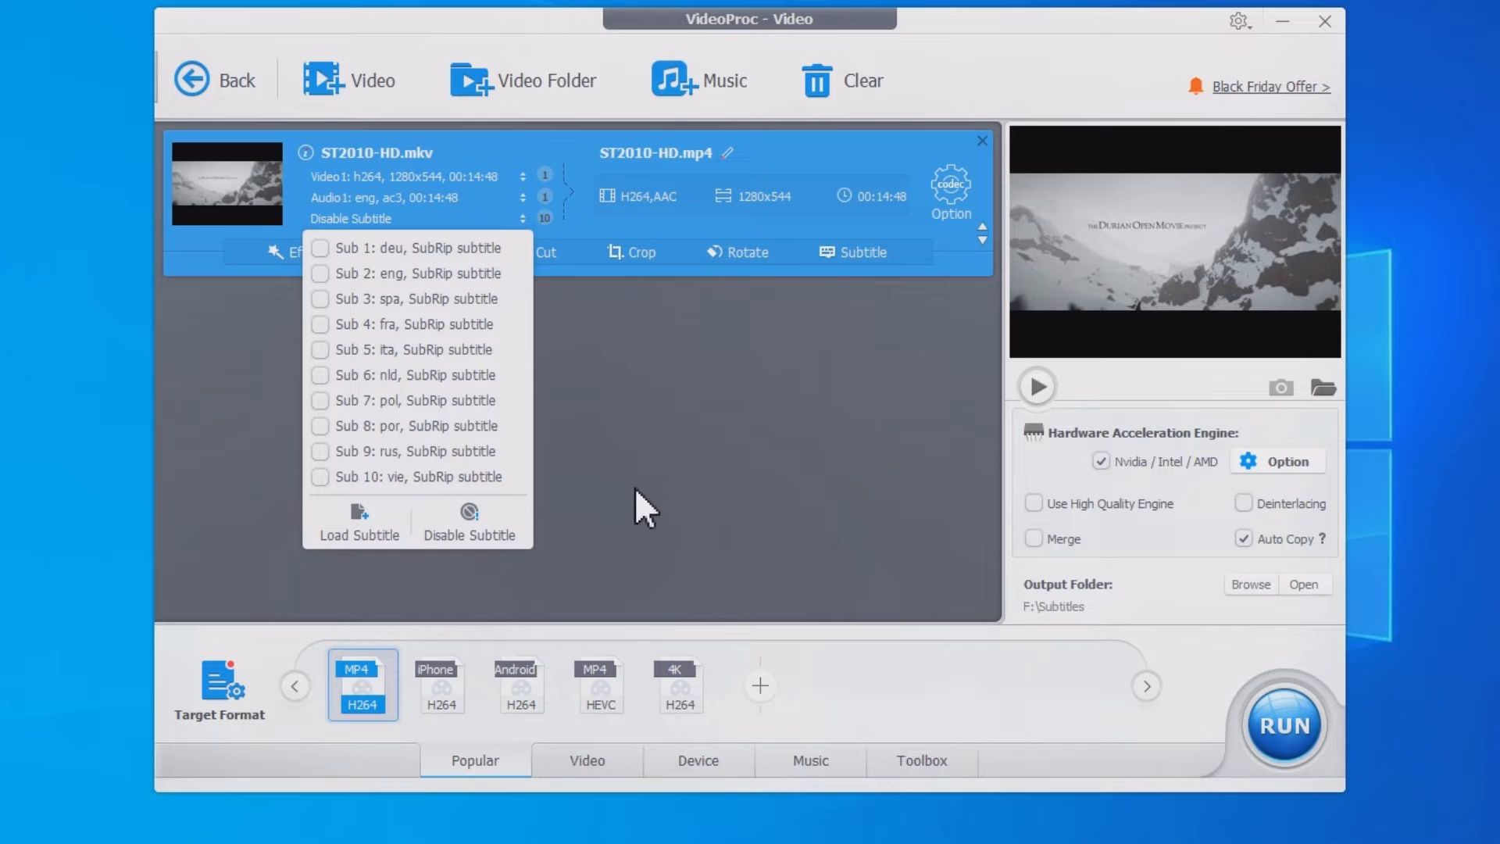
{"action": "left_click", "coordinate": [920, 760]}
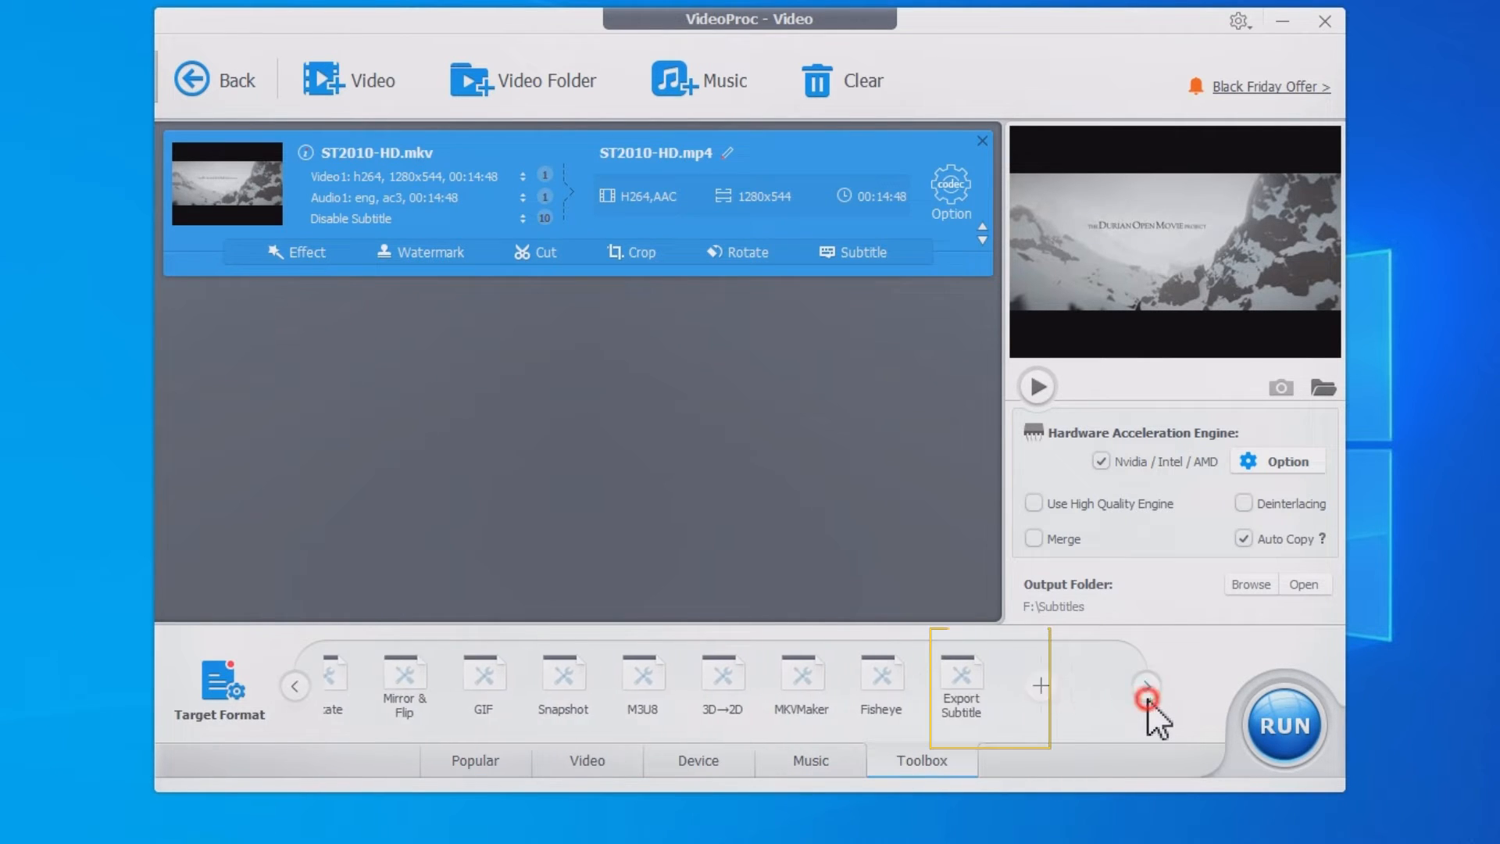
- Set the output profile to Export Subtitle, found by searching 'sub'
{"action": "left_click", "coordinate": [960, 684]}
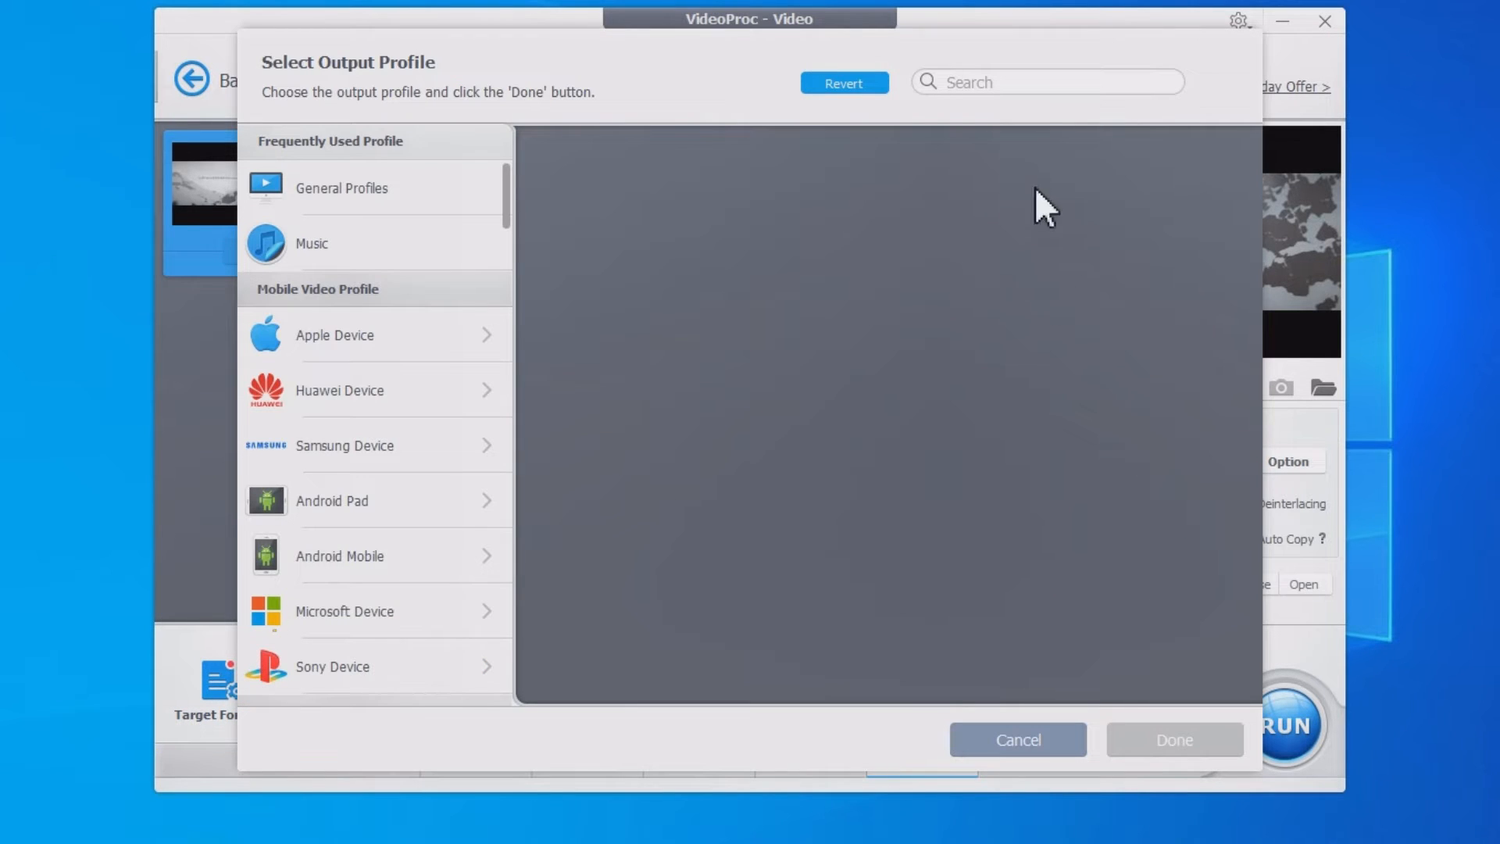
{"action": "type", "text": "sub"}
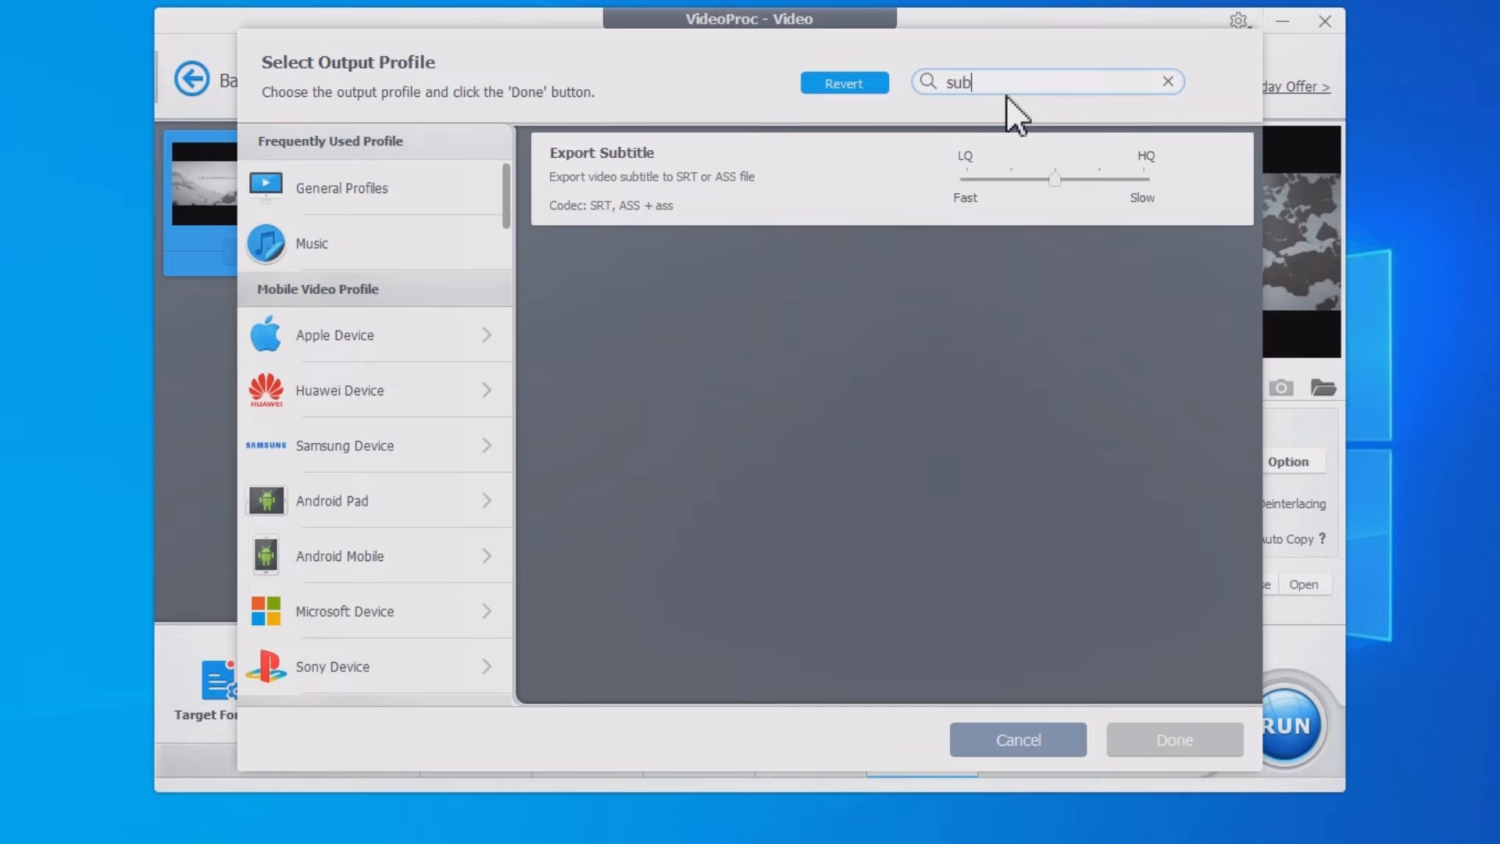
{"action": "left_click", "coordinate": [1174, 739]}
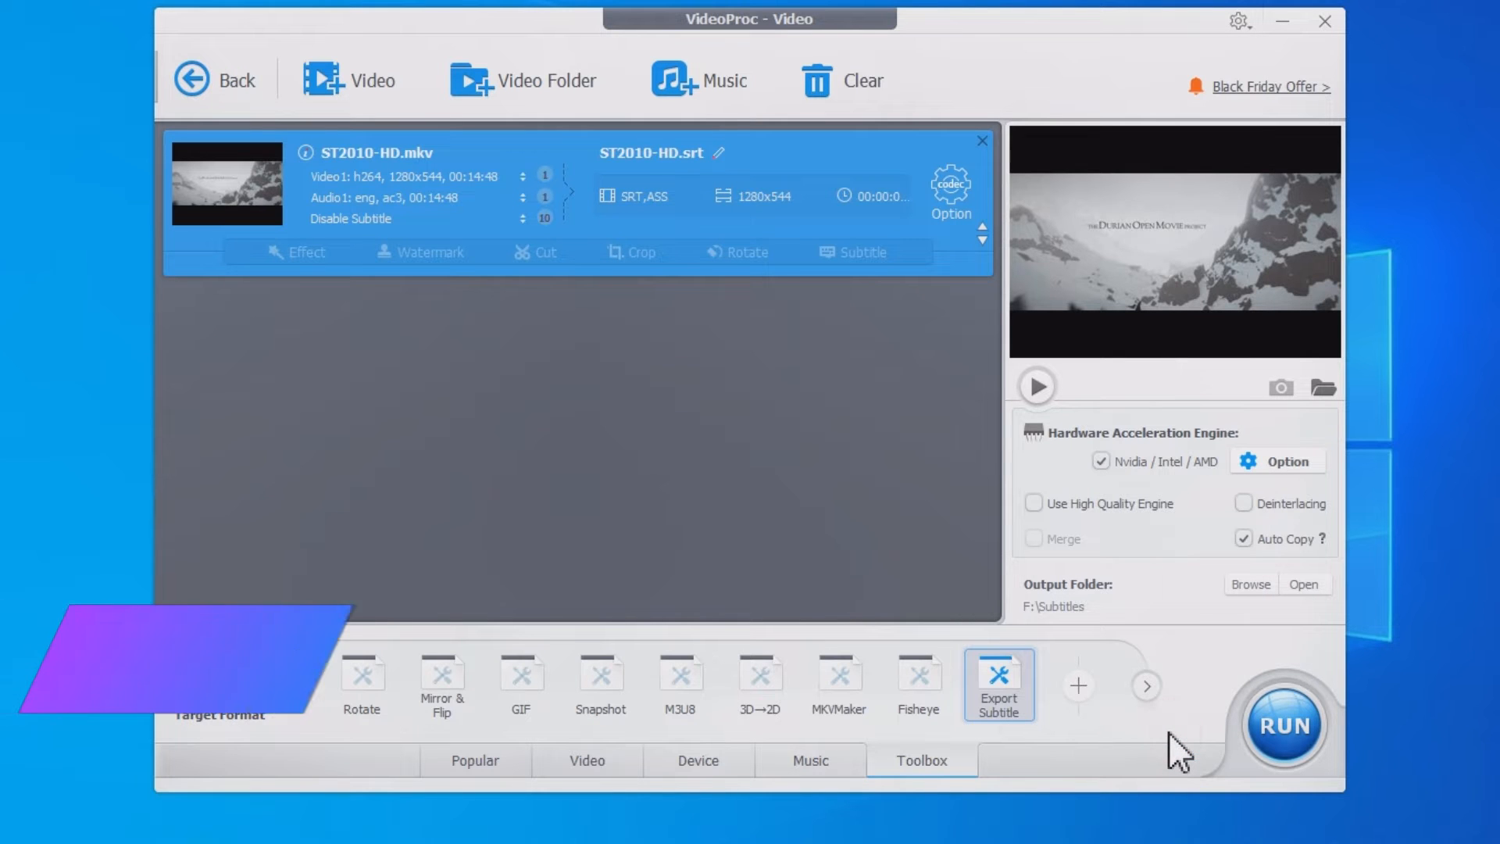
- Confirm F:\Subtitles as the output folder for exported files
{"action": "left_click", "coordinate": [1249, 584]}
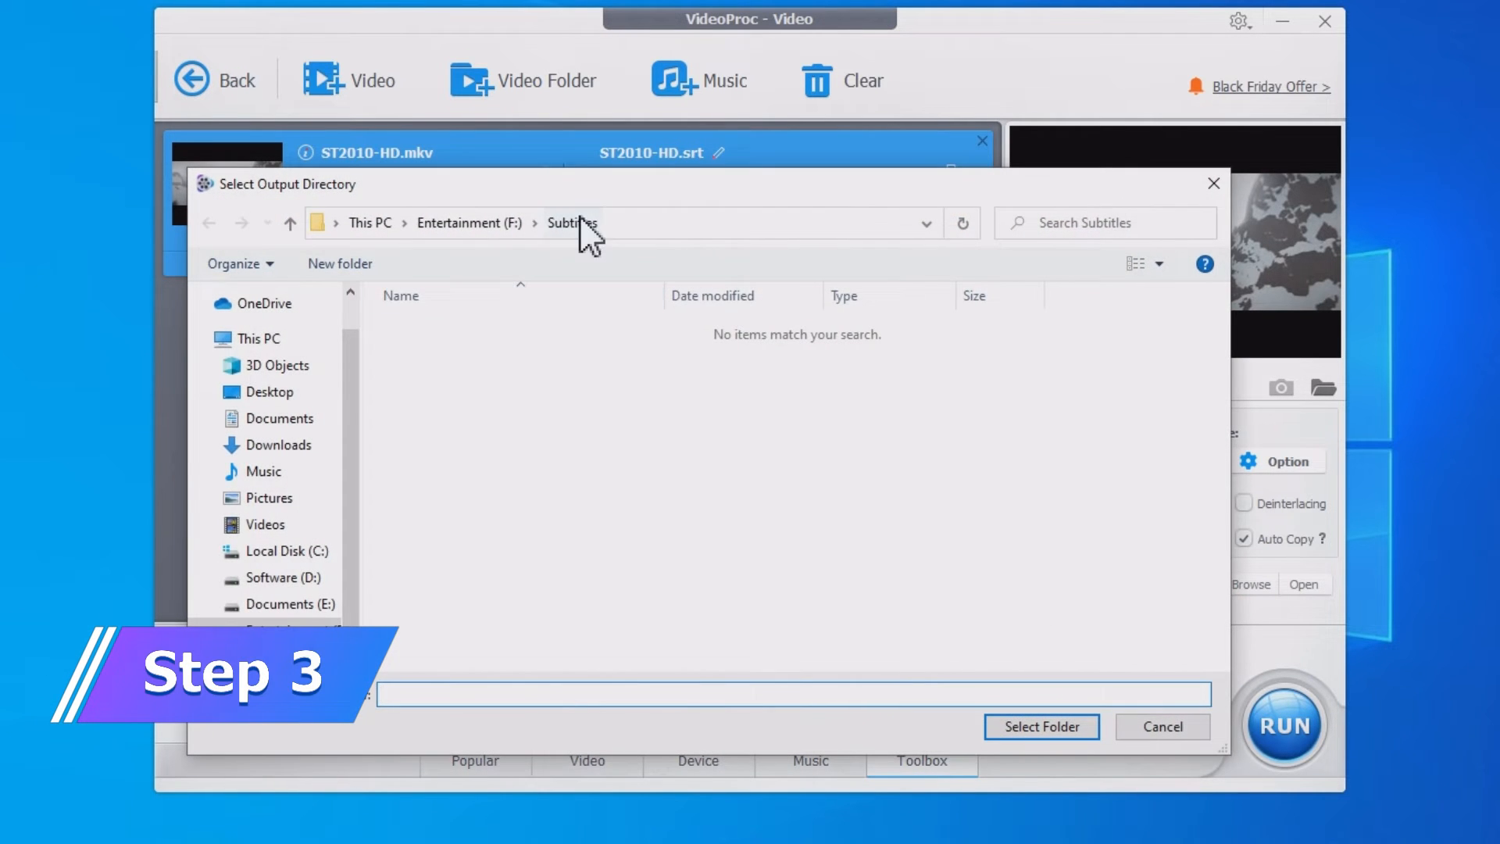
{"action": "left_click", "coordinate": [1041, 726]}
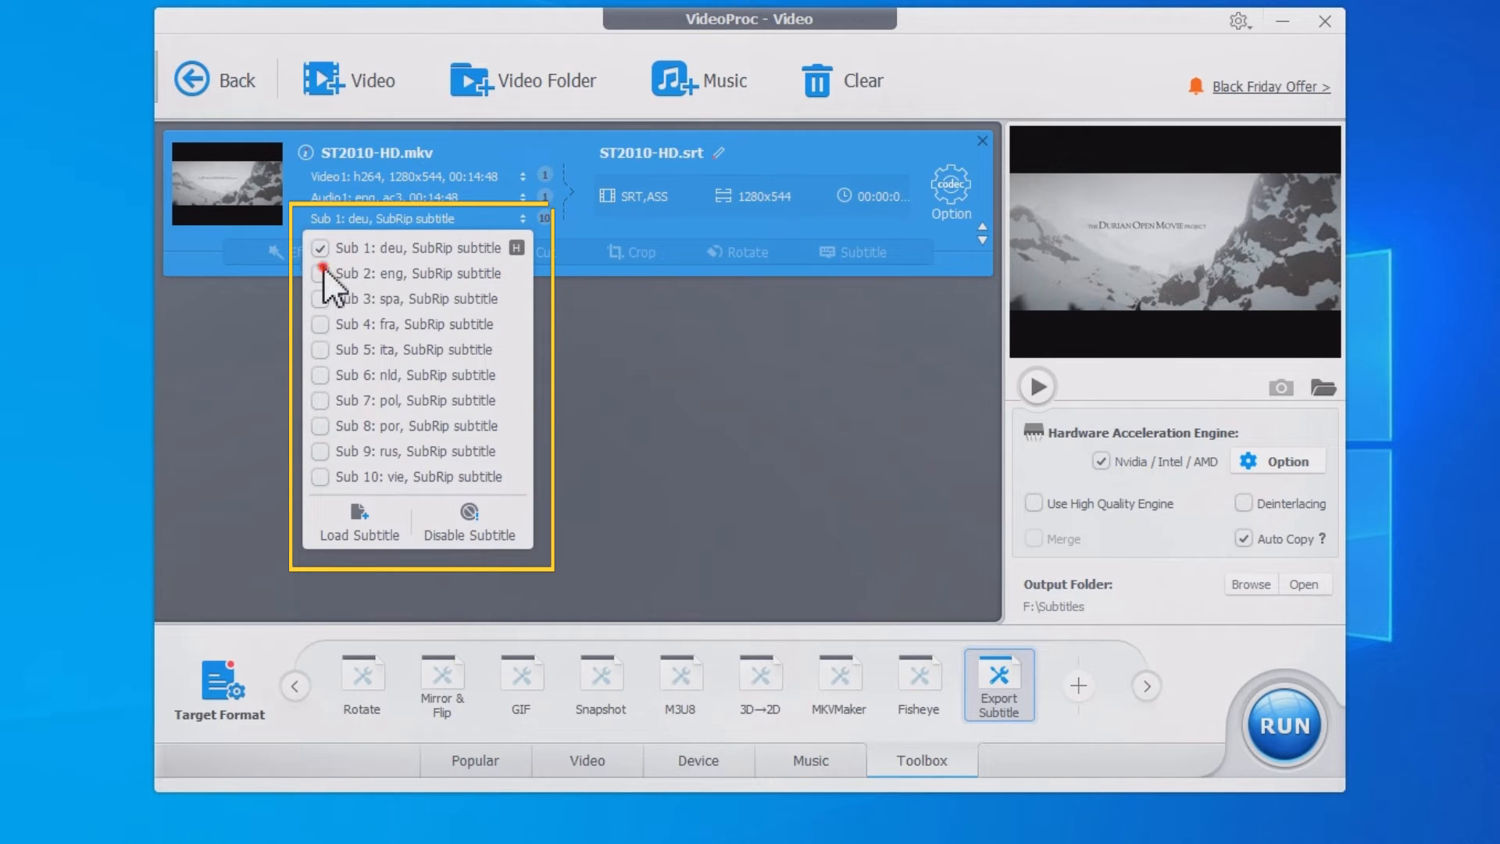
- Add the English and Polish subtitle tracks to the export selection
{"action": "left_click", "coordinate": [321, 273]}
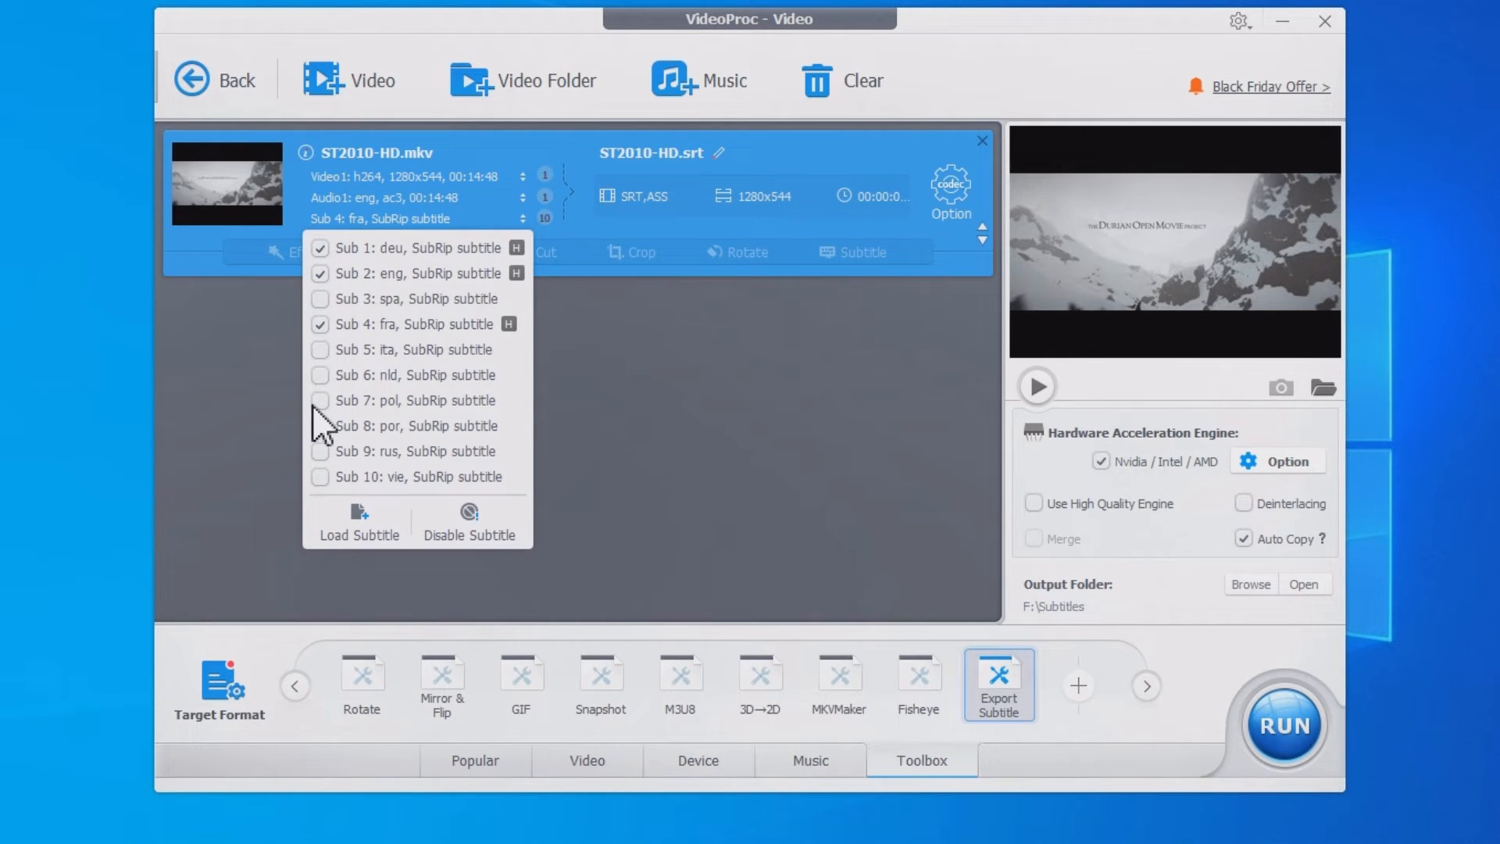
{"action": "left_click", "coordinate": [321, 400]}
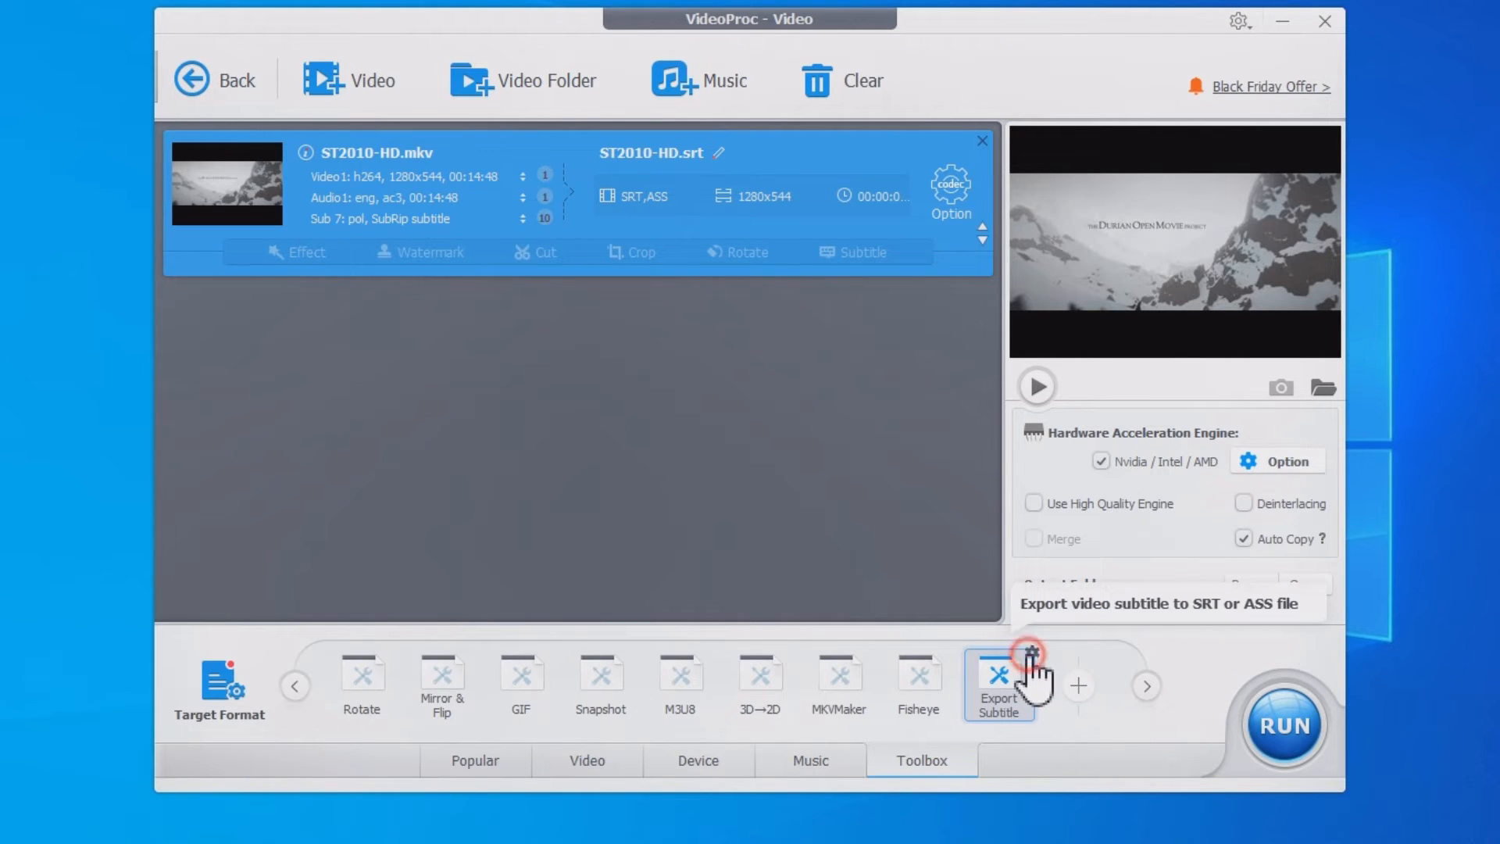
- Keep srt(*.srt) as the subtitle export format and run the export
{"action": "left_click", "coordinate": [998, 679]}
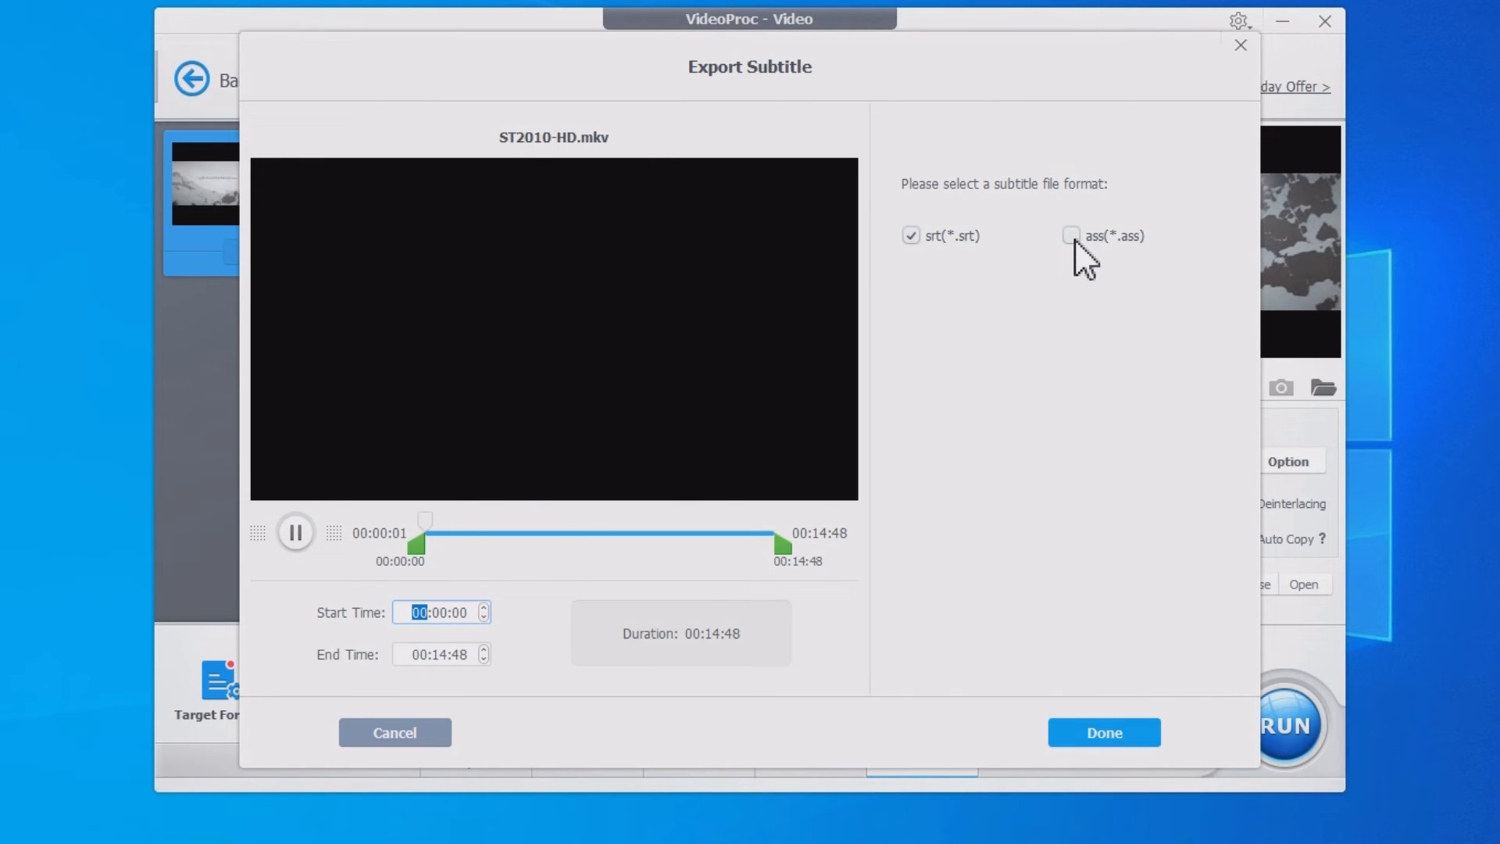
{"action": "left_click", "coordinate": [910, 236]}
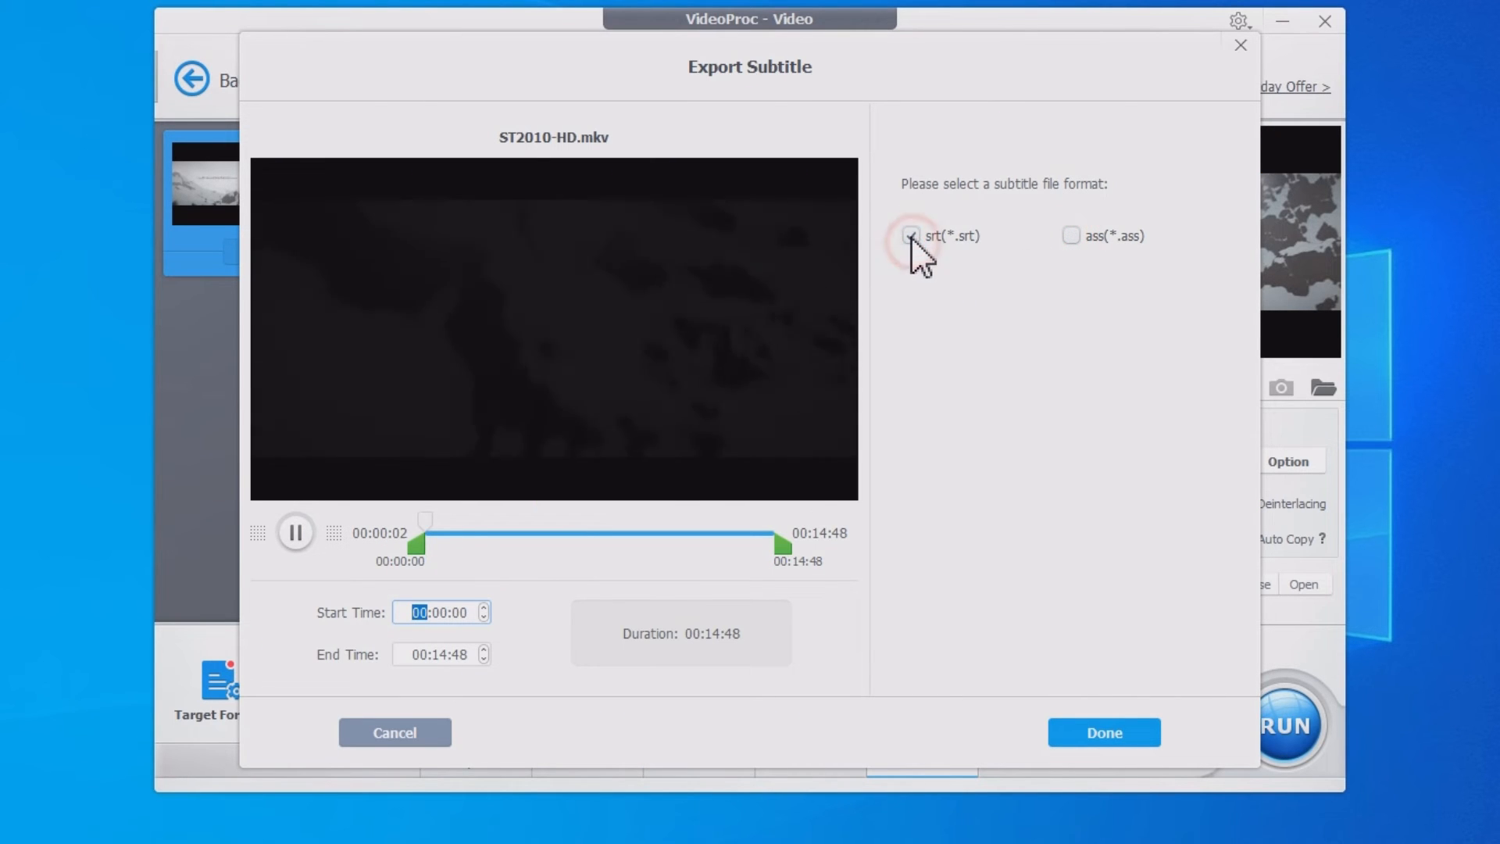
{"action": "left_click", "coordinate": [1102, 732]}
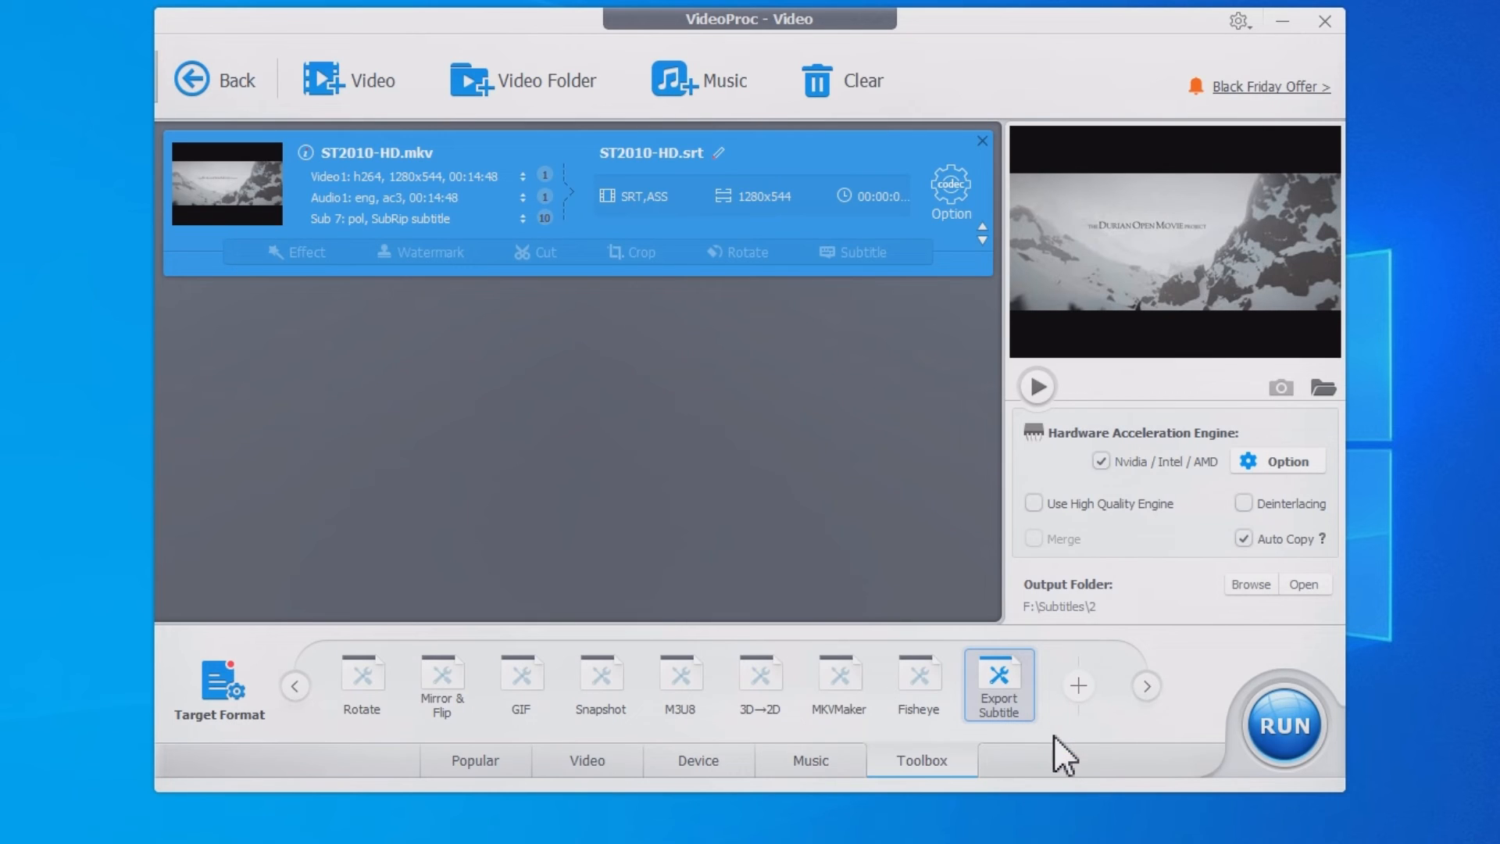
{"action": "left_click", "coordinate": [1282, 724]}
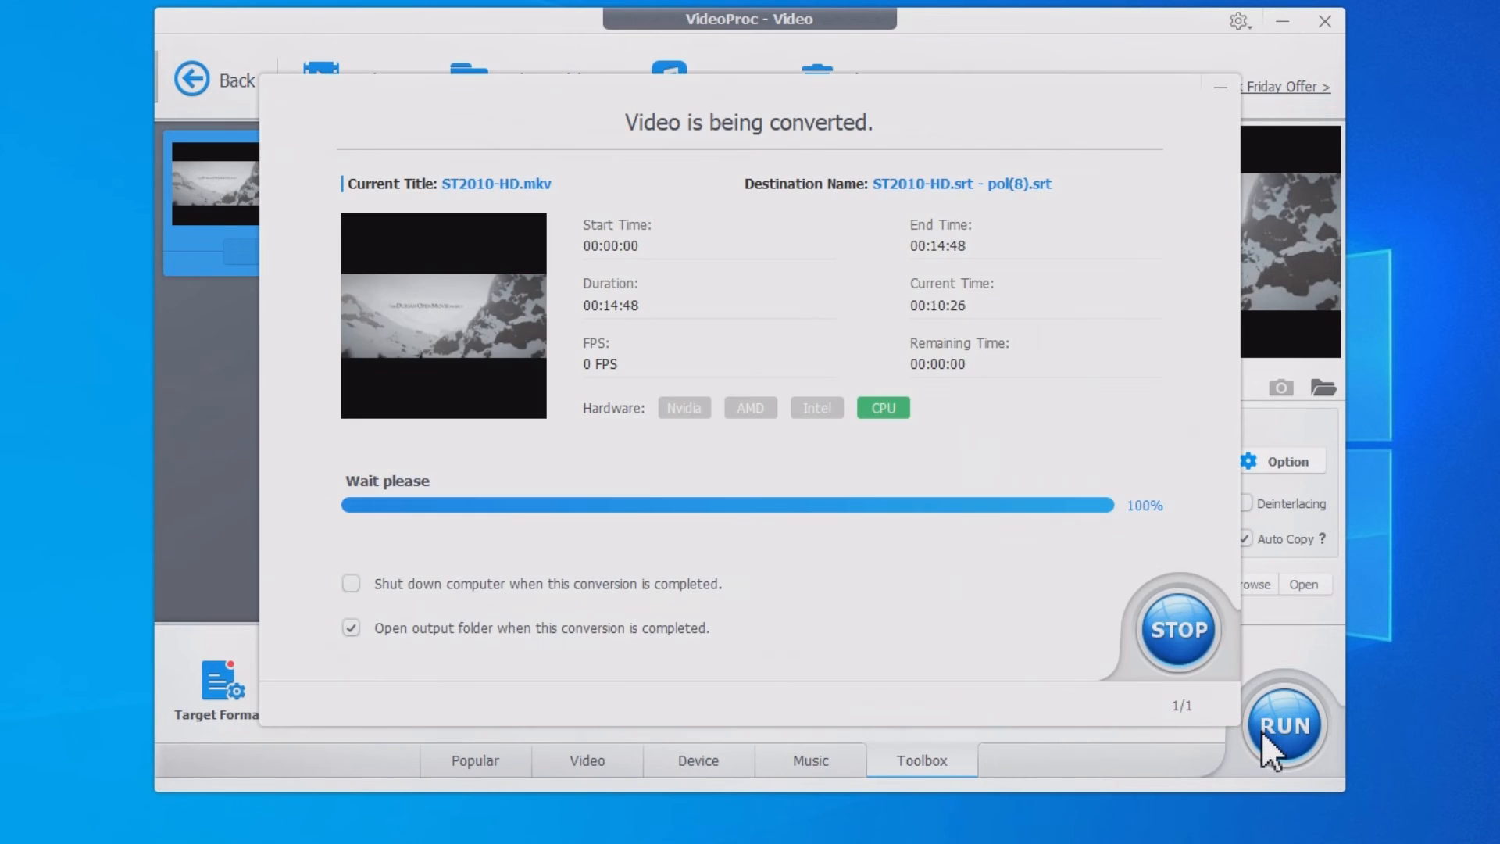